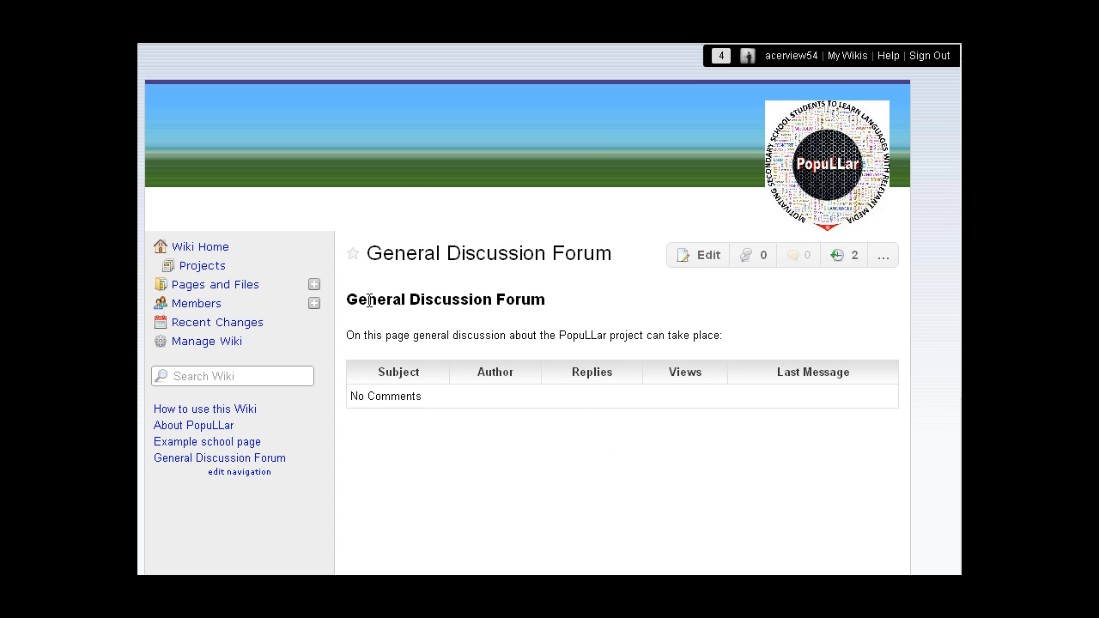
{"action": "mouse_move", "coordinate": [625, 279]}
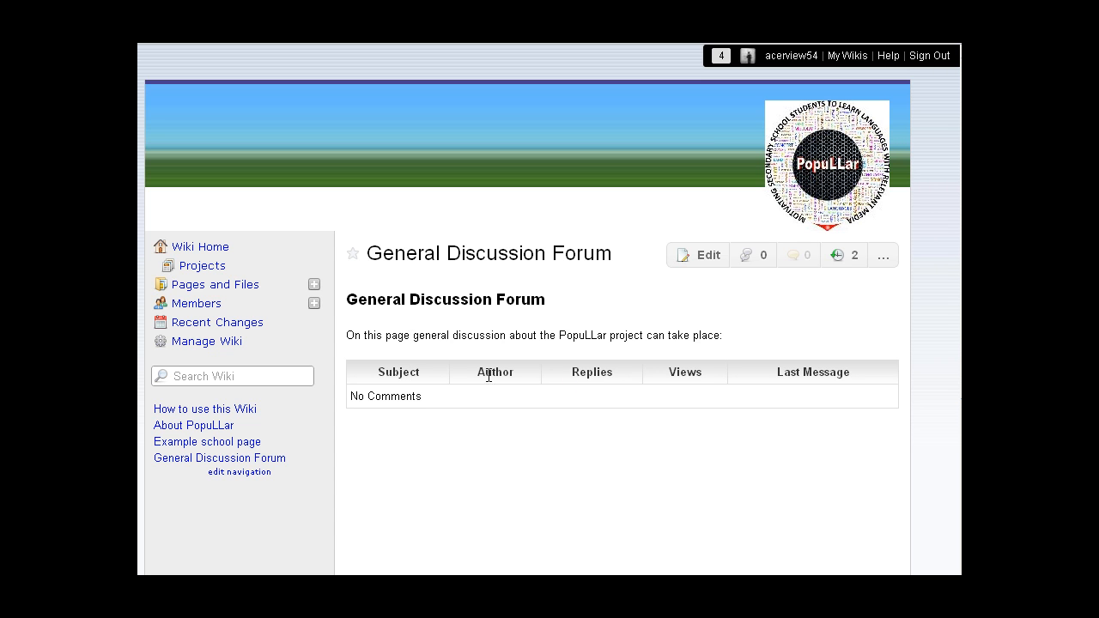
{"action": "mouse_move", "coordinate": [474, 403]}
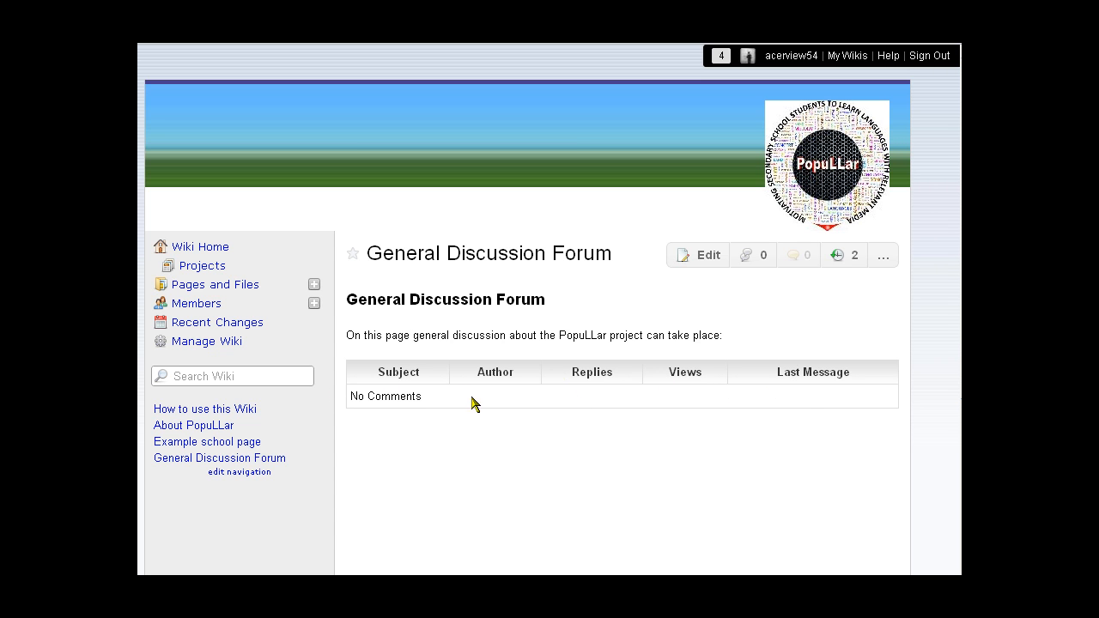
{"action": "mouse_move", "coordinate": [557, 495]}
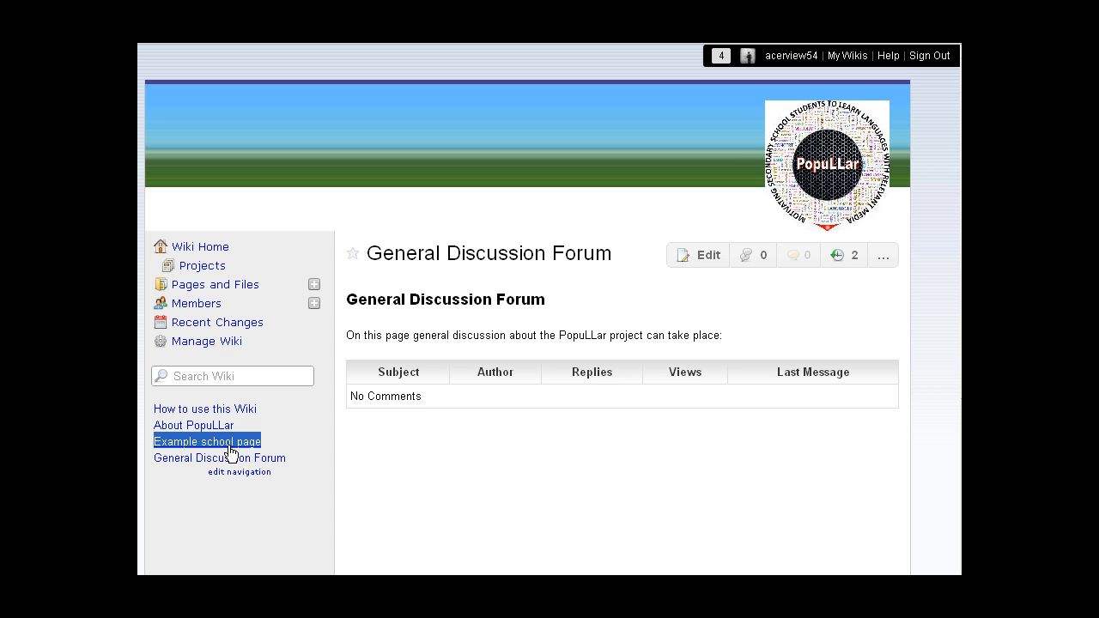
{"action": "mouse_move", "coordinate": [450, 470]}
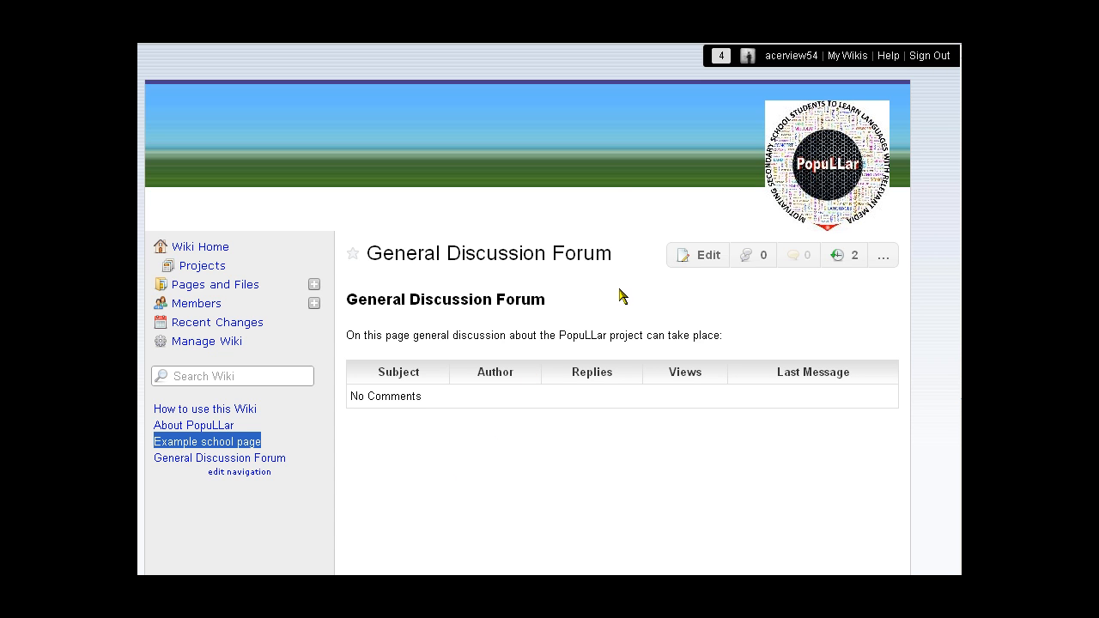
{"action": "mouse_move", "coordinate": [897, 277]}
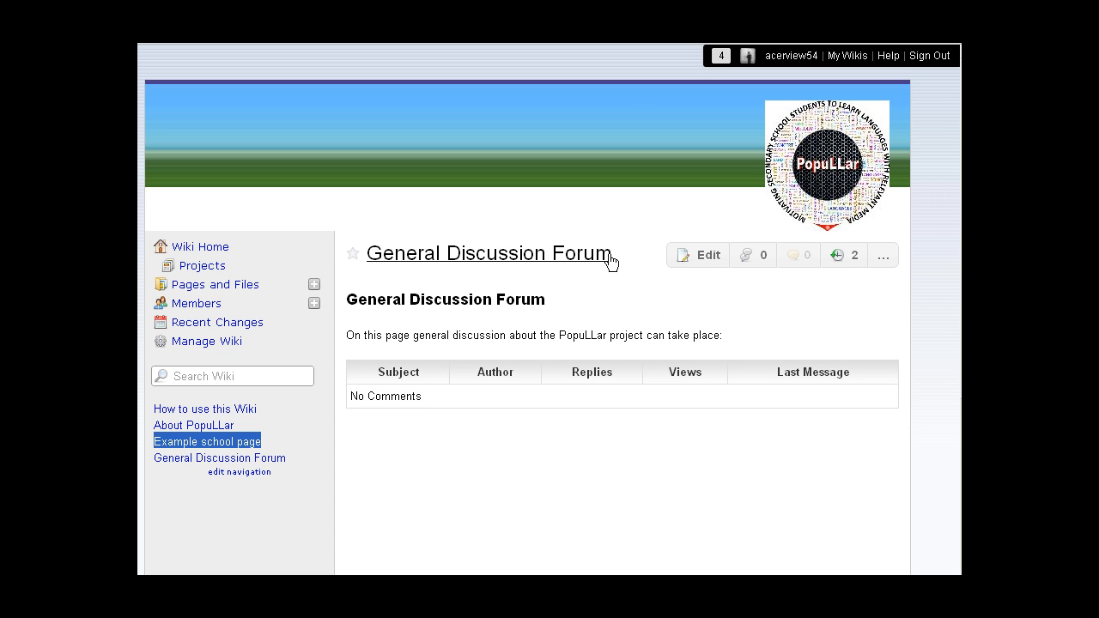
{"action": "mouse_move", "coordinate": [752, 254]}
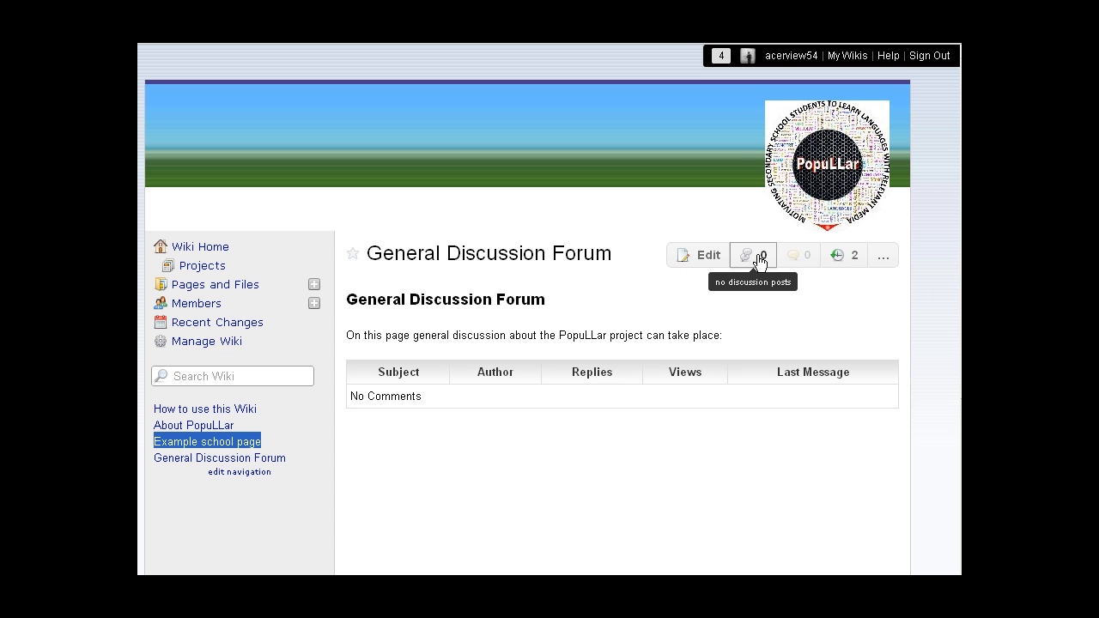
Go to the discussion forum of the General Discussion Forum page via its posts counter
{"action": "left_click", "coordinate": [752, 254]}
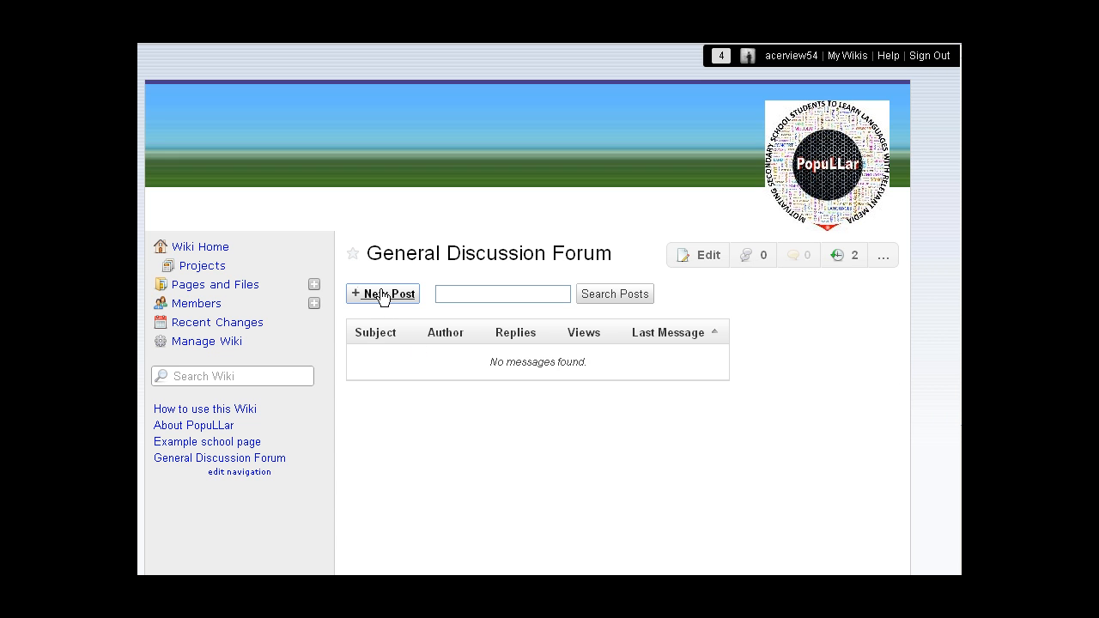
Publish a new topic with subject 'Test' and message 'Test this forum'
{"action": "left_click", "coordinate": [382, 293]}
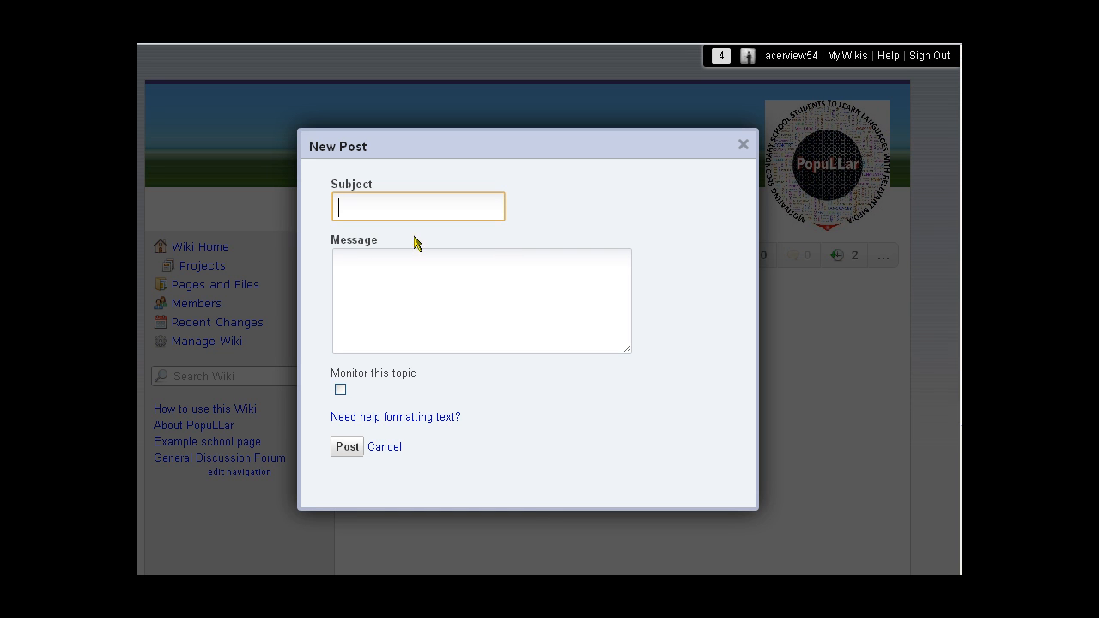
{"action": "mouse_move", "coordinate": [654, 257]}
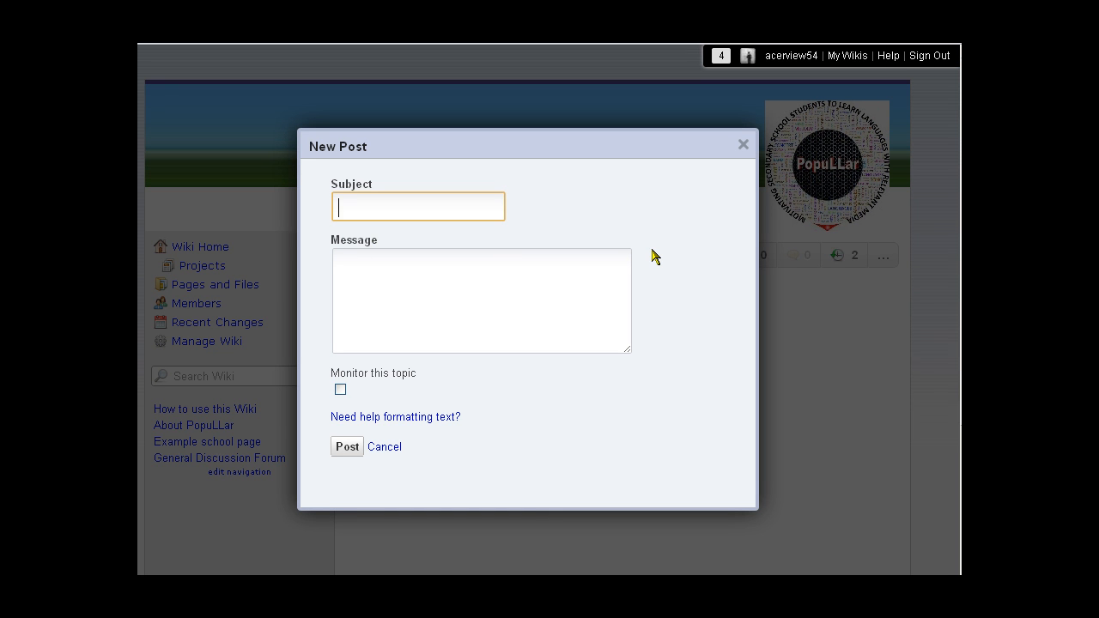
{"action": "type", "text": "Test"}
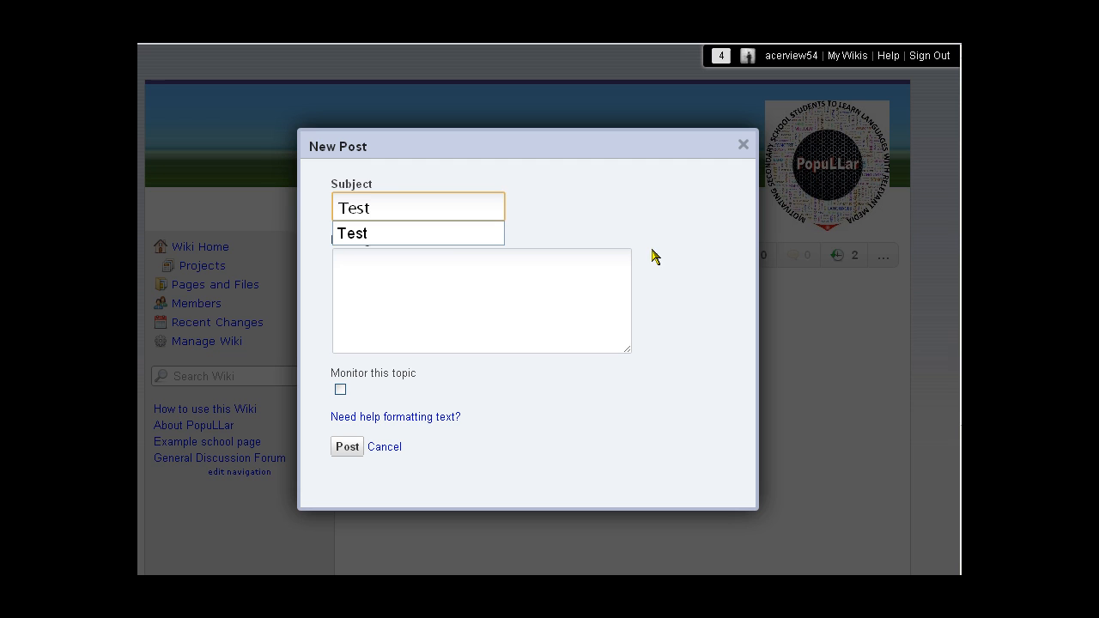
{"action": "left_click", "coordinate": [481, 301]}
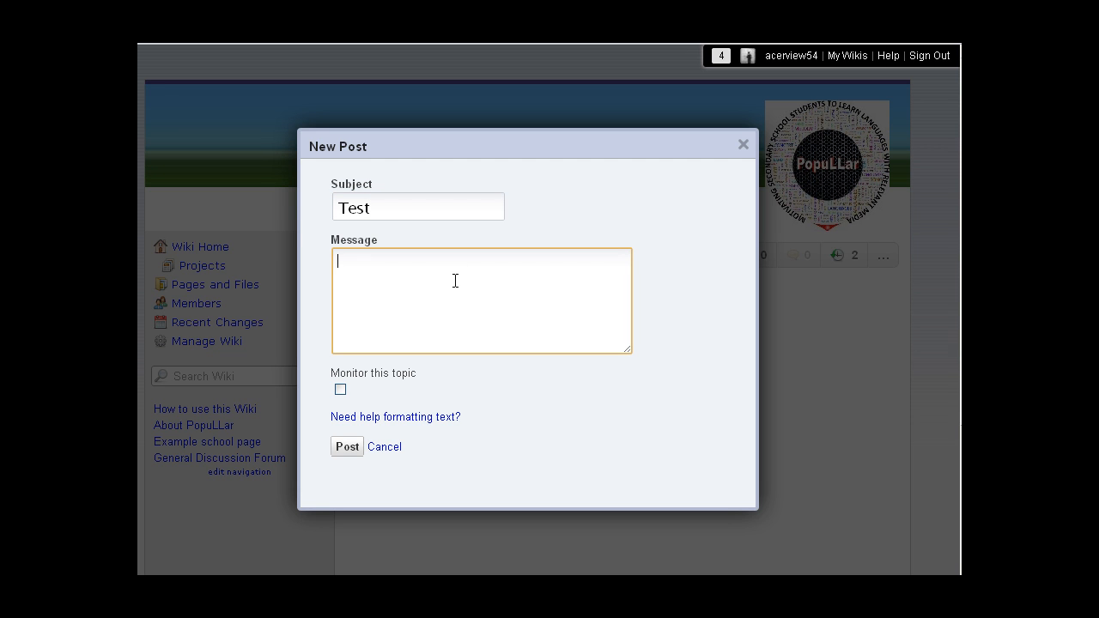
{"action": "type", "text": "Test t"}
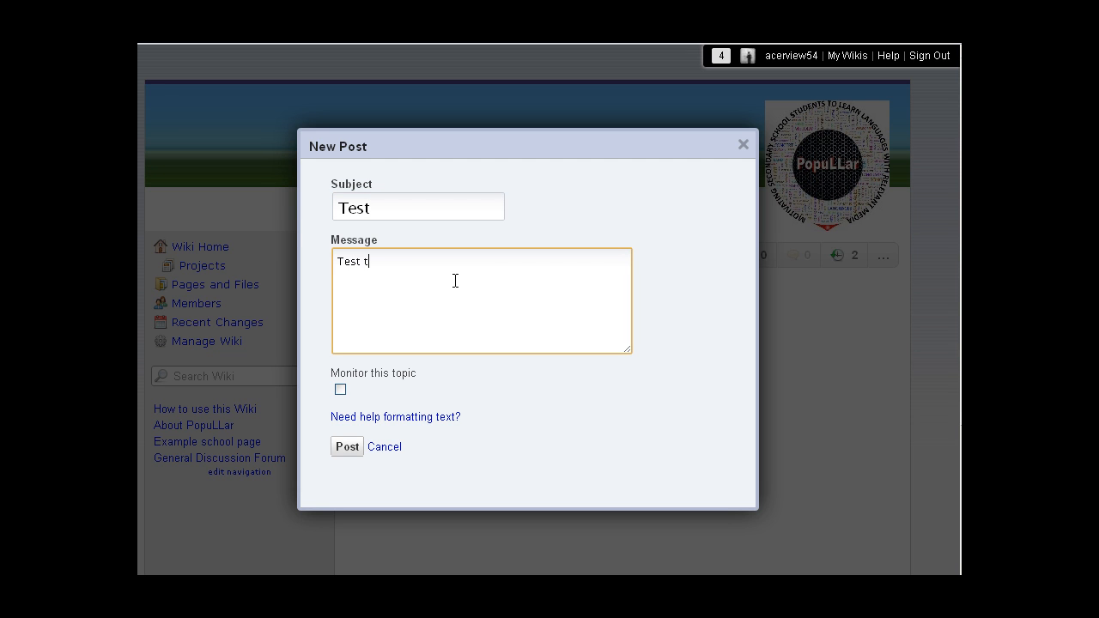
{"action": "type", "text": "his for"}
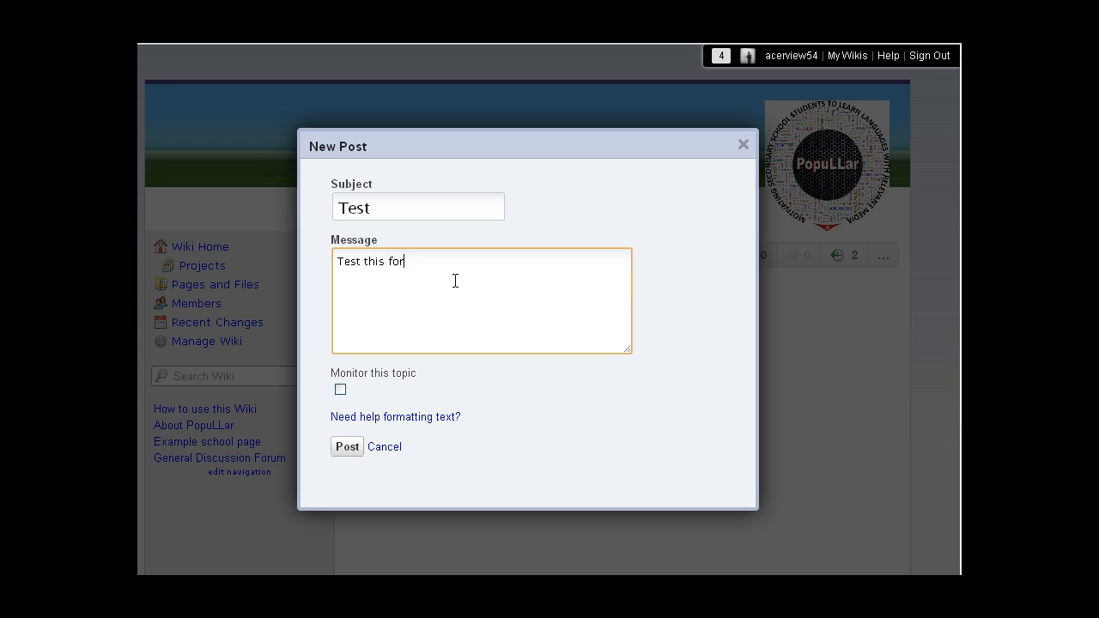
{"action": "type", "text": "um"}
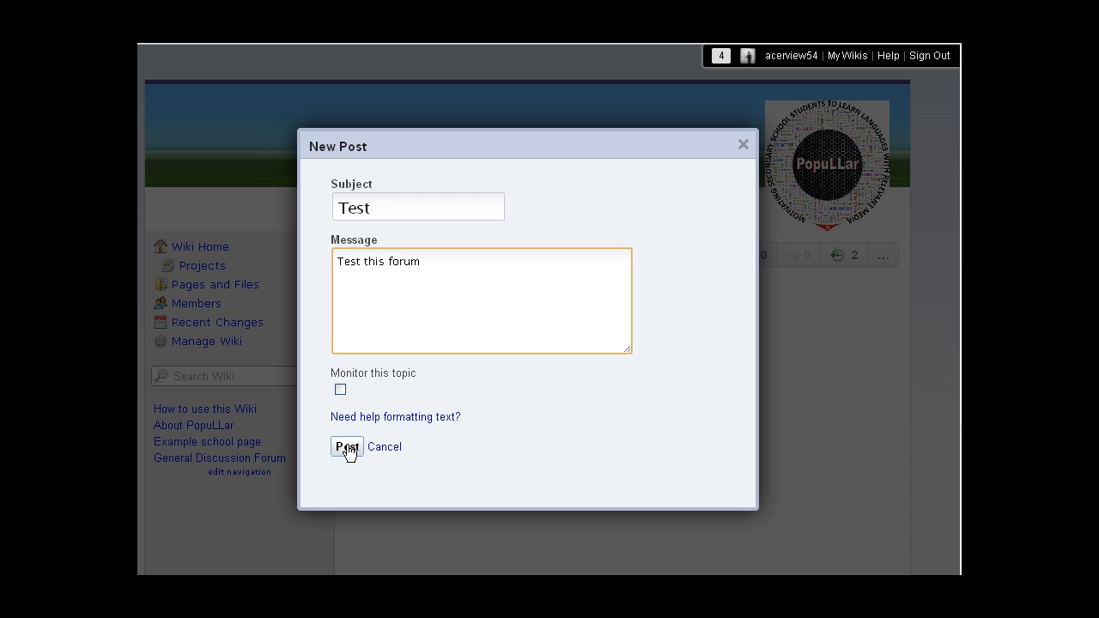
{"action": "left_click", "coordinate": [347, 446]}
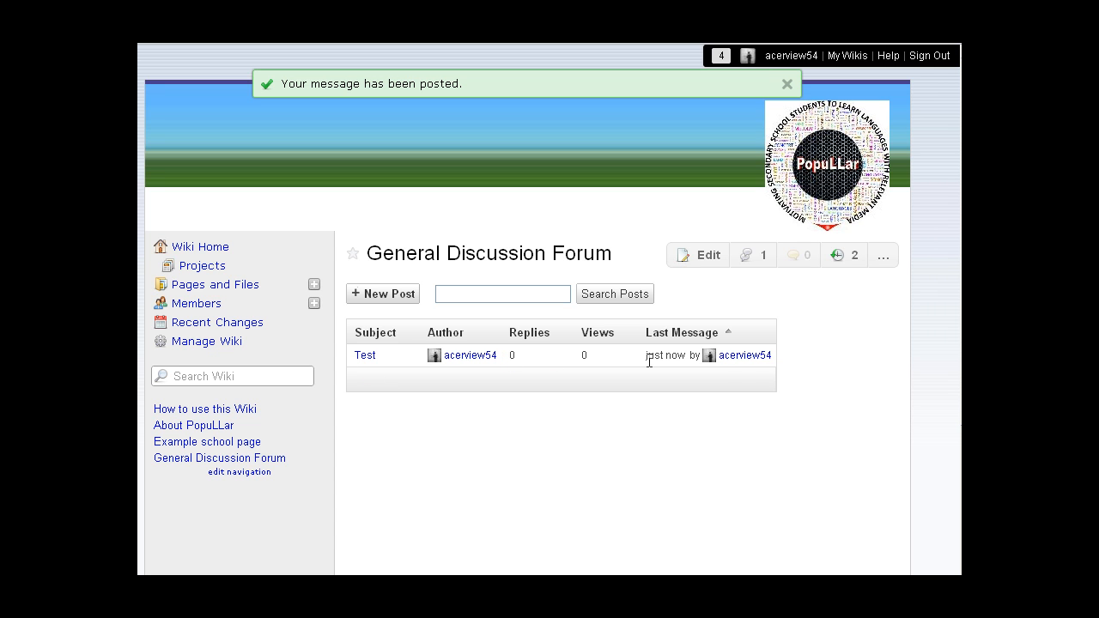
{"action": "mouse_move", "coordinate": [705, 460]}
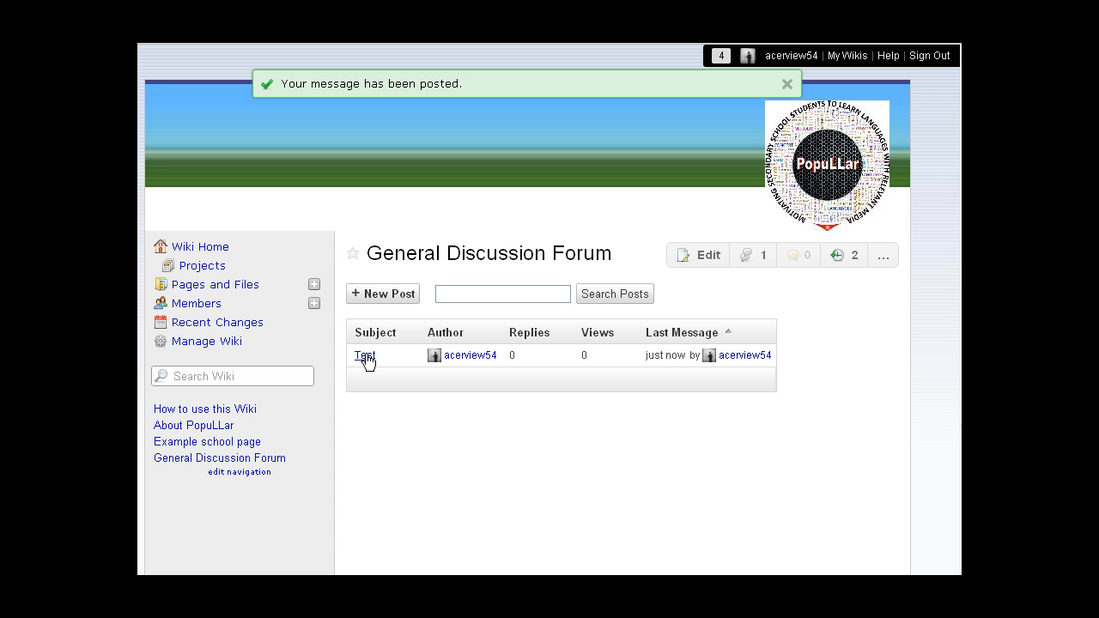
View the Test topic with its 'Test this forum' message and reply form
{"action": "left_click", "coordinate": [364, 356]}
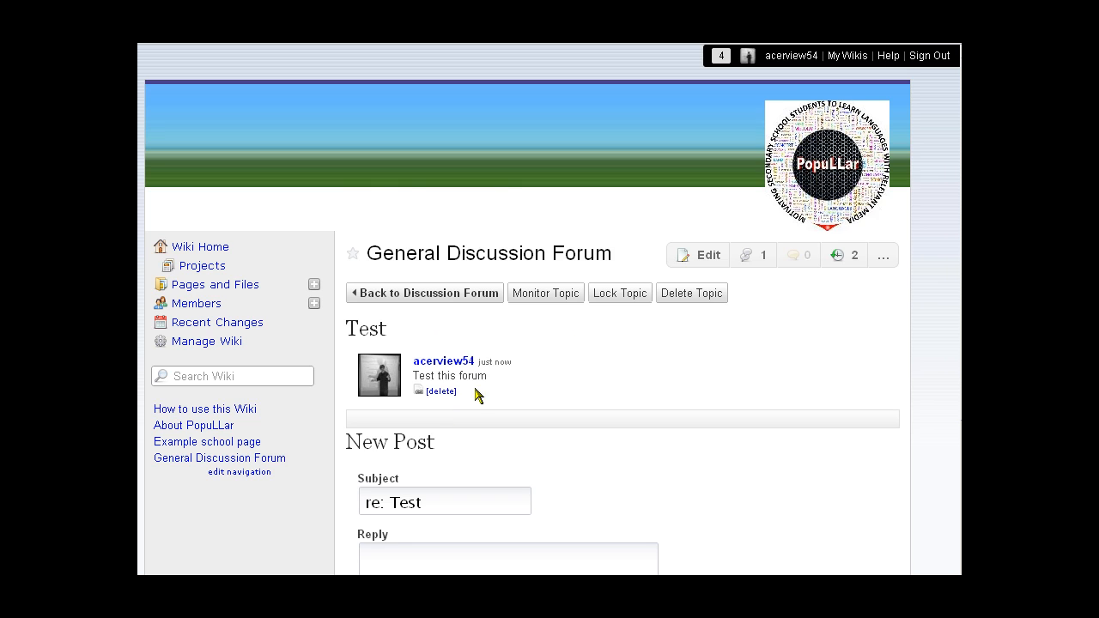
{"action": "scroll", "scroll_direction": "down", "scroll_amount": 3}
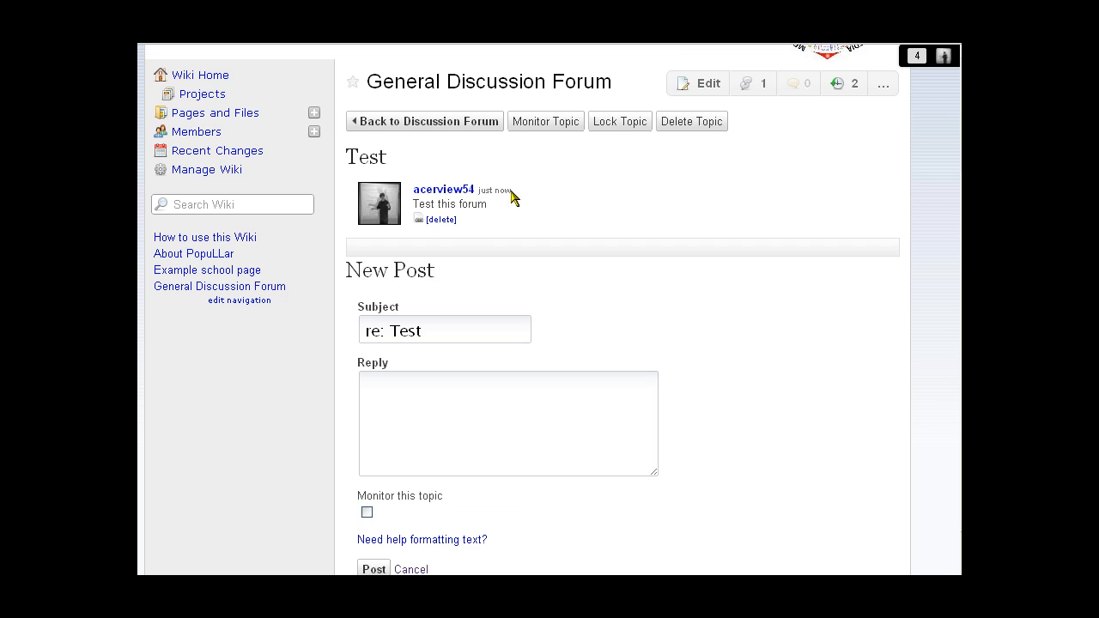
{"action": "mouse_move", "coordinate": [440, 223]}
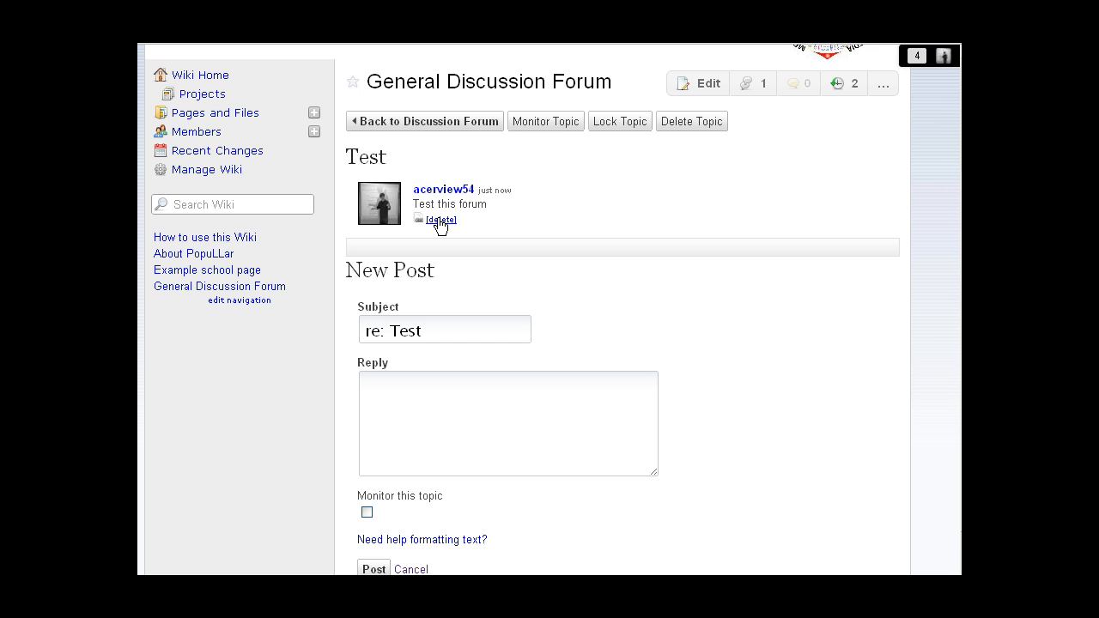
{"action": "mouse_move", "coordinate": [559, 136]}
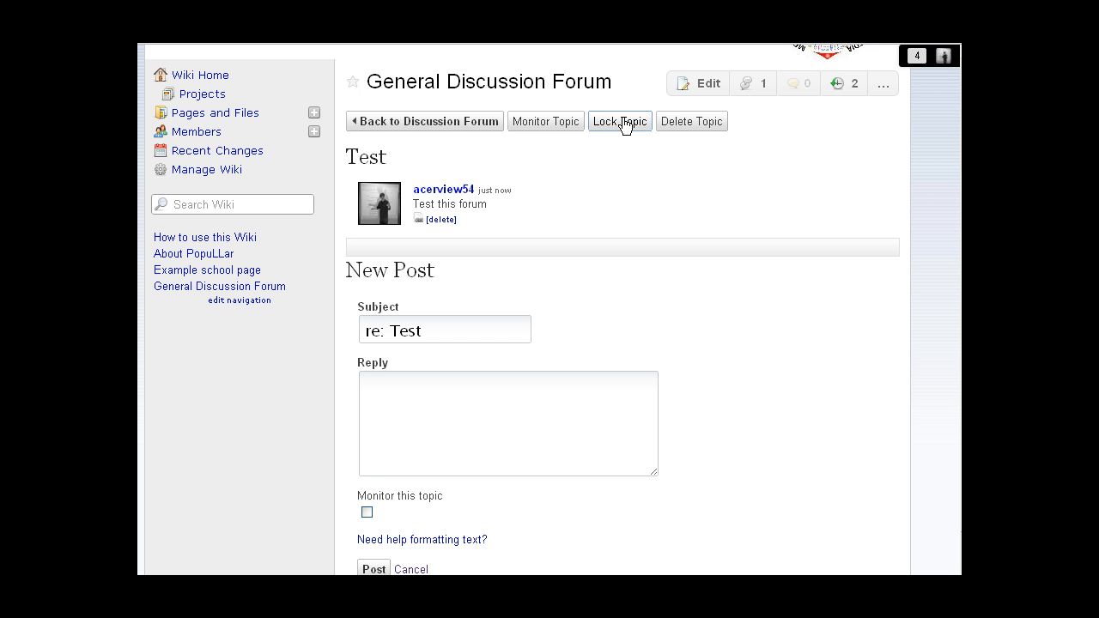
{"action": "mouse_move", "coordinate": [691, 120]}
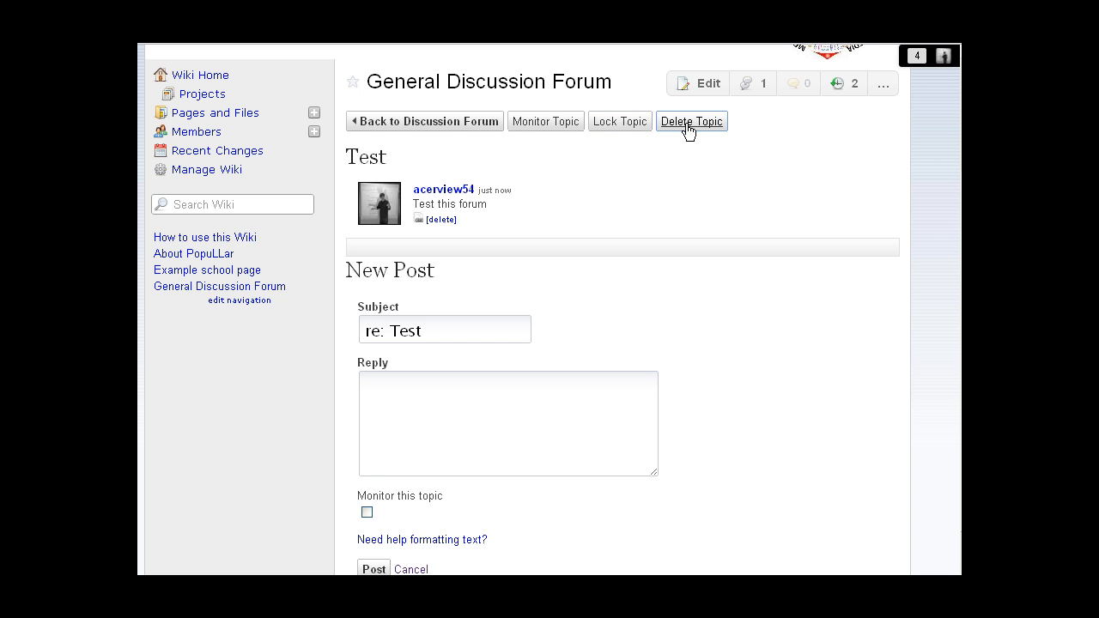
Post the reply 'Nice comment' to the Test topic
{"action": "left_click", "coordinate": [507, 421]}
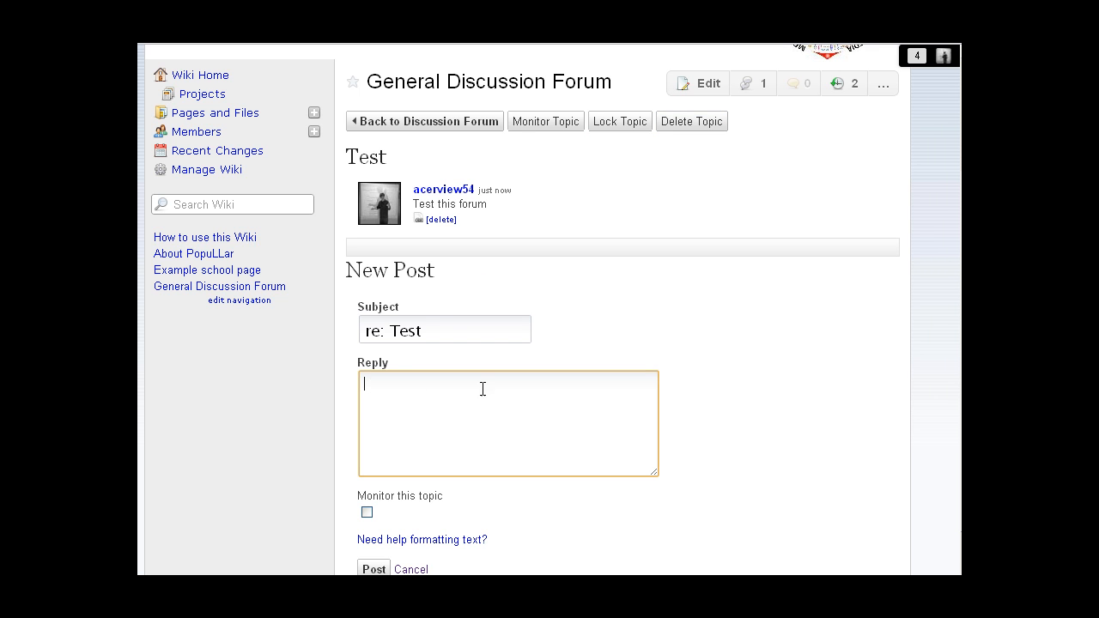
{"action": "type", "text": "N"}
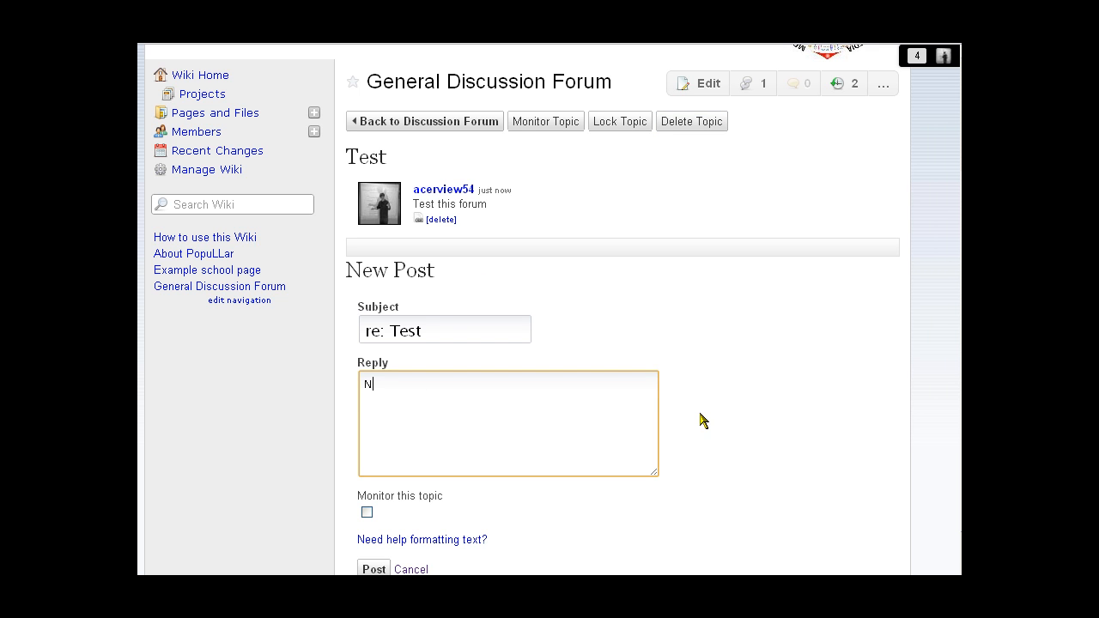
{"action": "type", "text": "ice comm"}
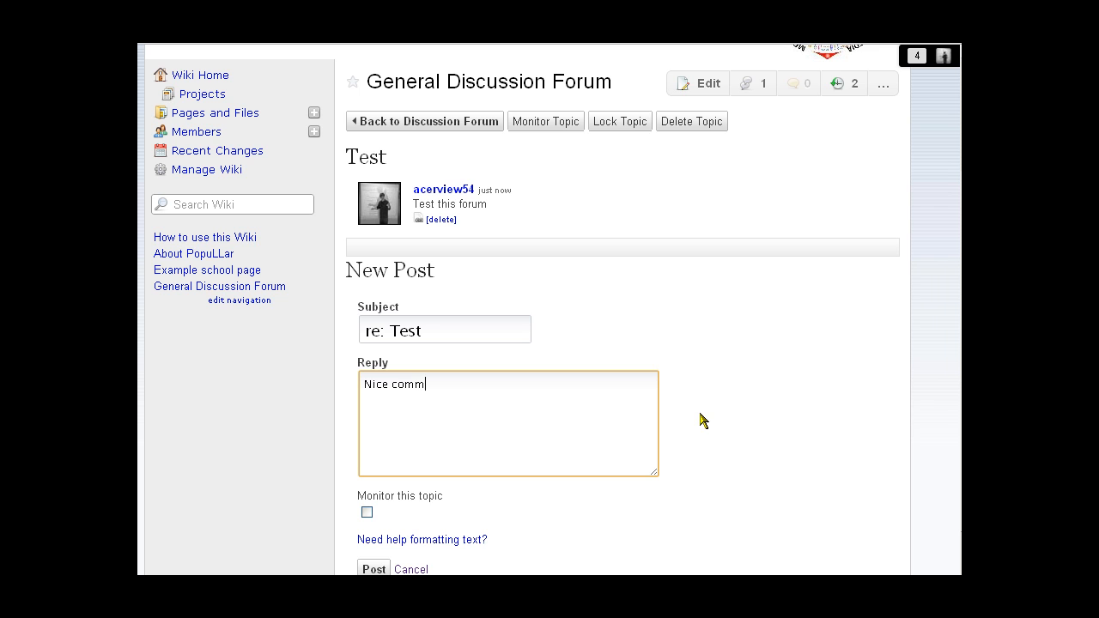
{"action": "type", "text": "ent"}
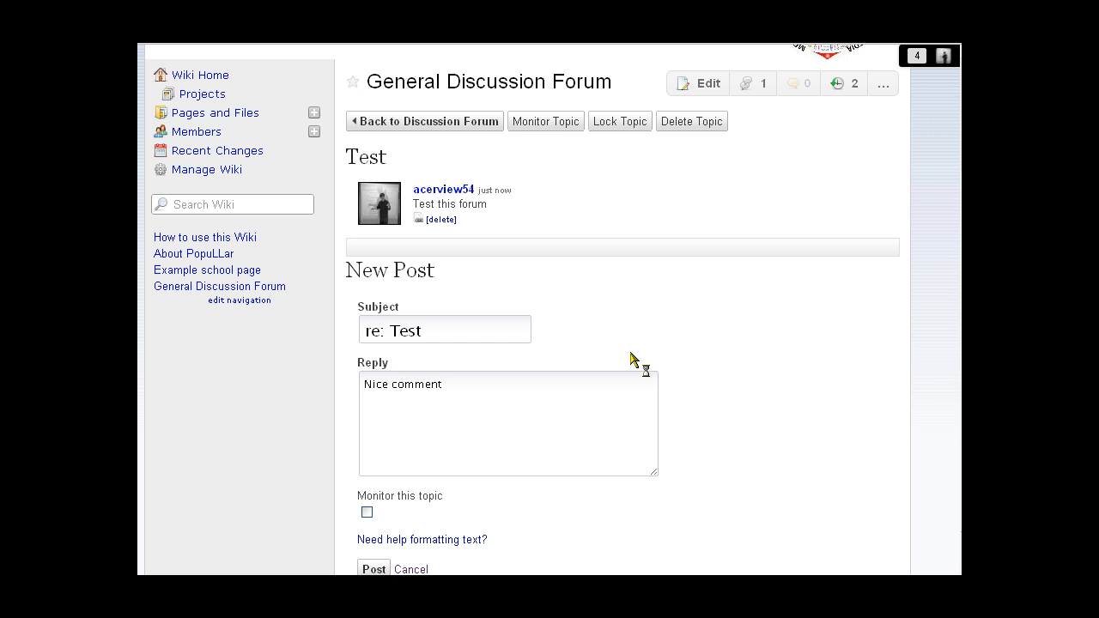
{"action": "left_click", "coordinate": [373, 569]}
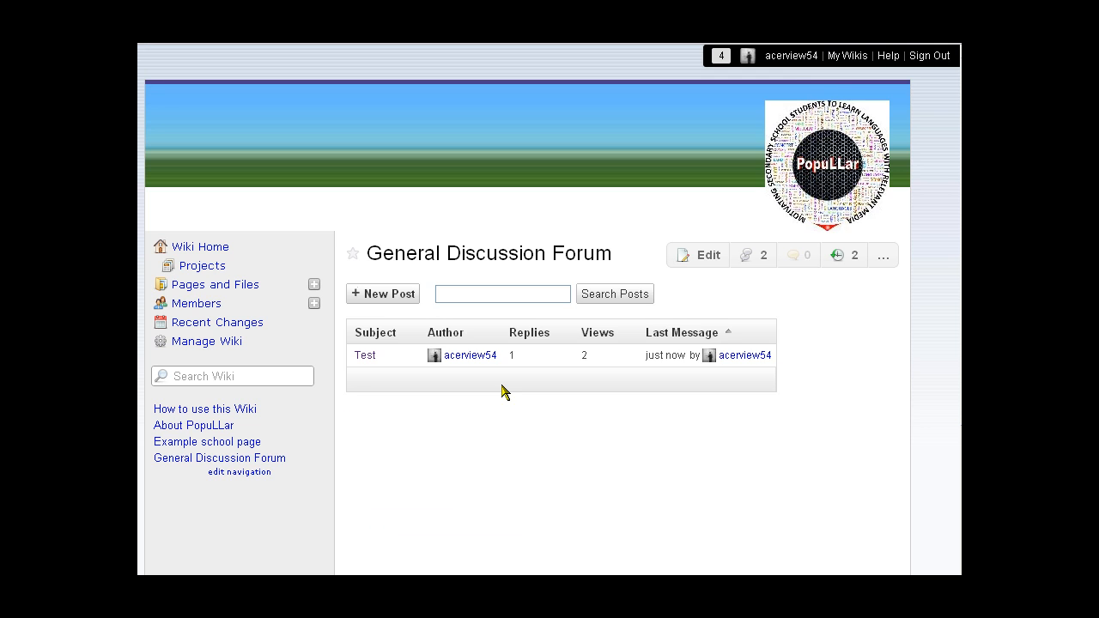
{"action": "mouse_move", "coordinate": [515, 373]}
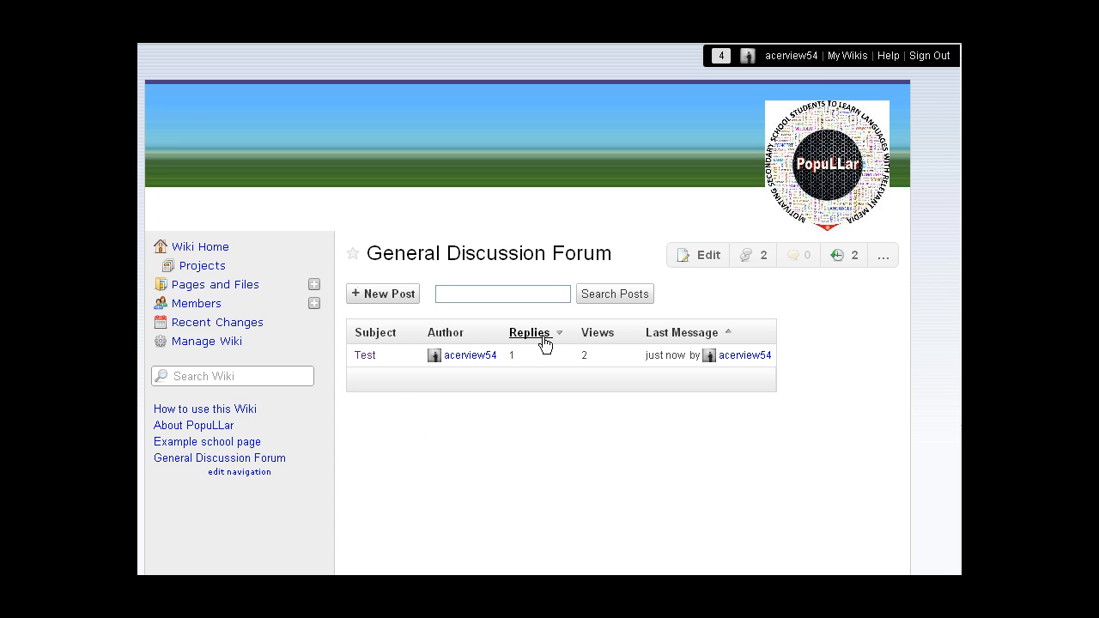
{"action": "mouse_move", "coordinate": [580, 354]}
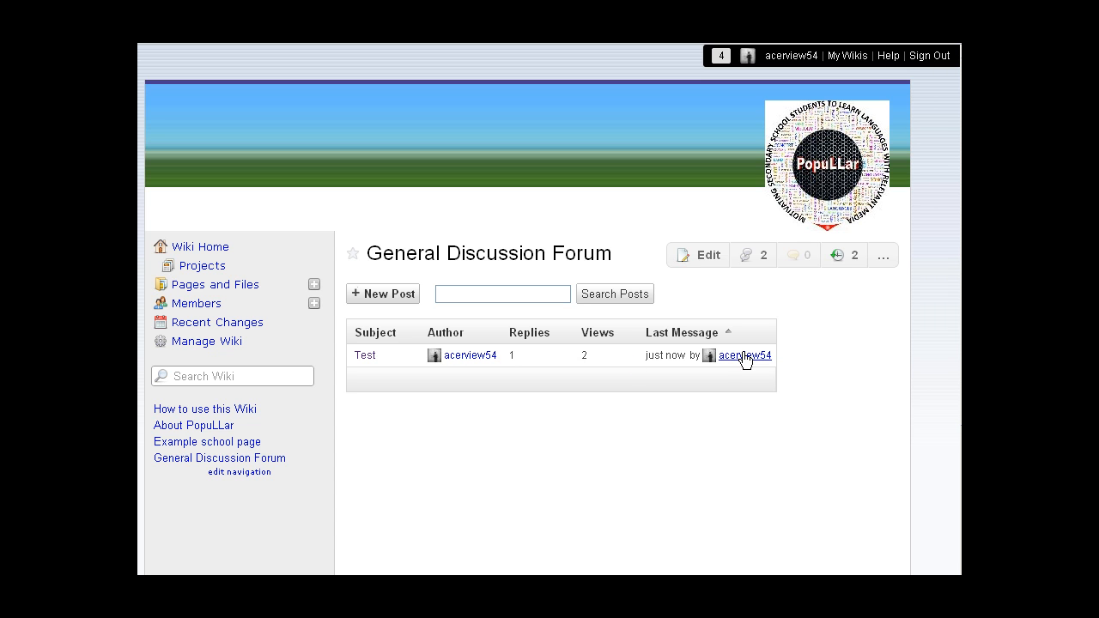
{"action": "mouse_move", "coordinate": [636, 457]}
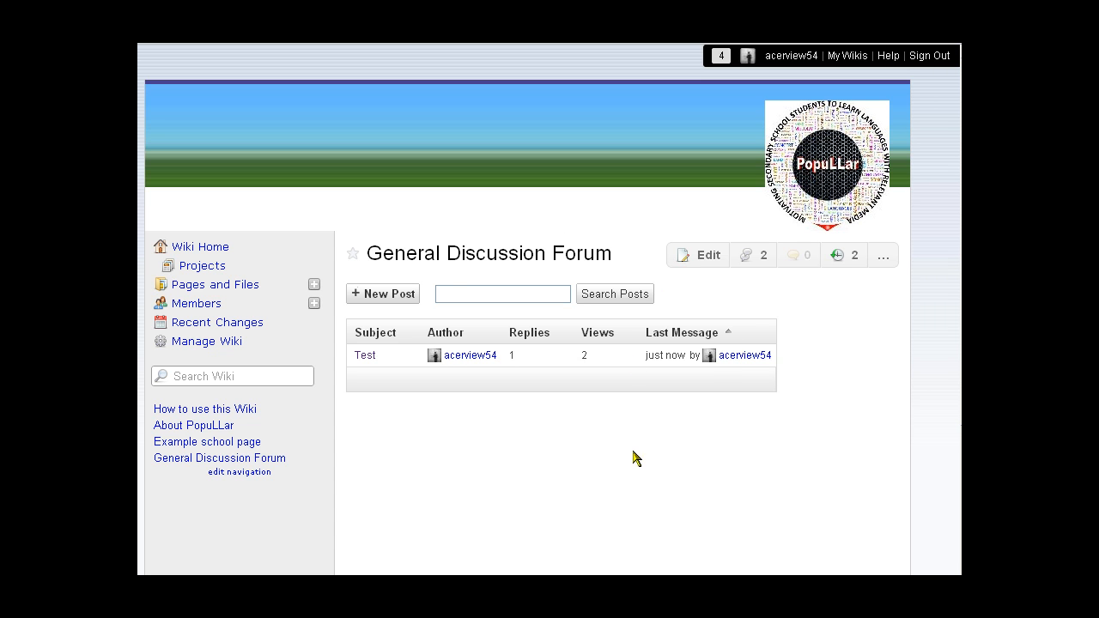